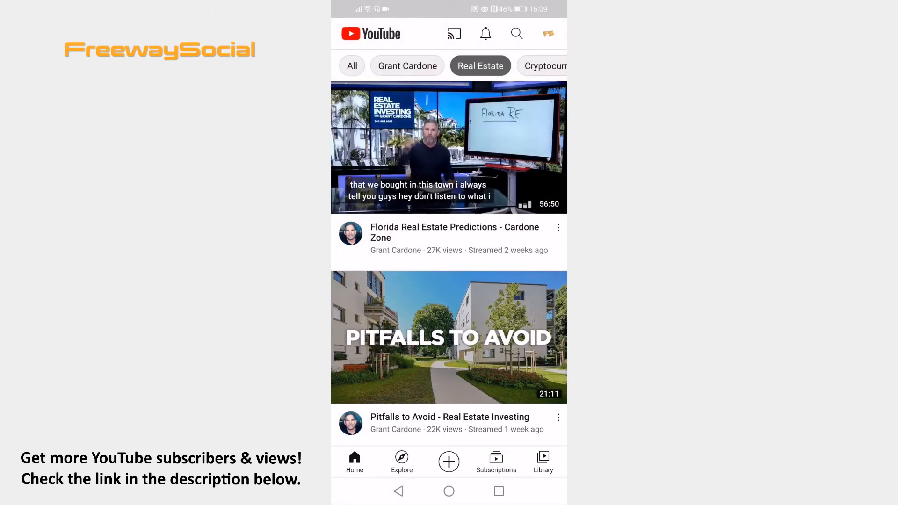
# Go from the profile menu through Settings and History and privacy to Blocked contacts.
pyautogui.click(548, 33)
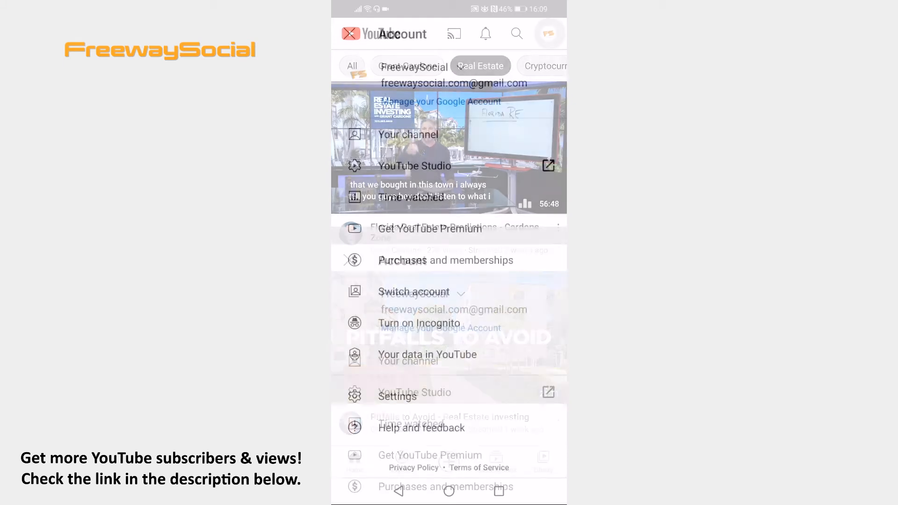
pyautogui.click(397, 396)
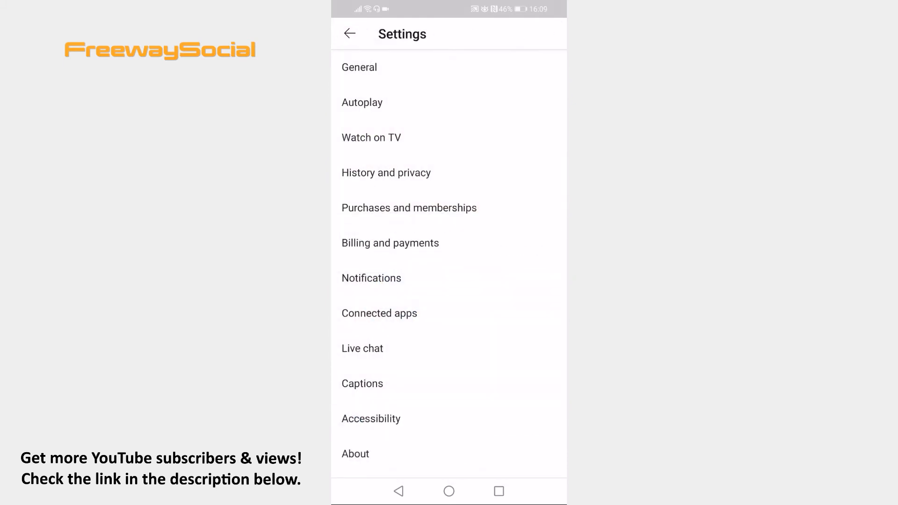
pyautogui.click(386, 173)
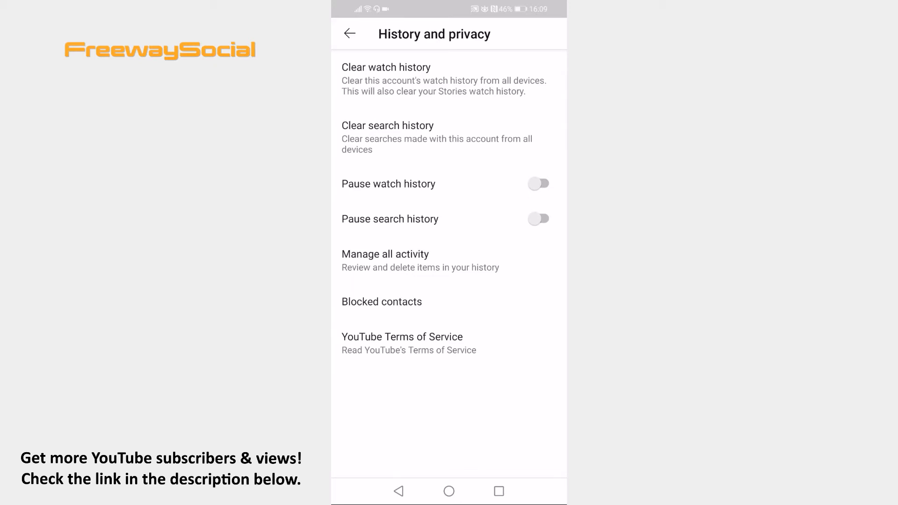
pyautogui.click(382, 302)
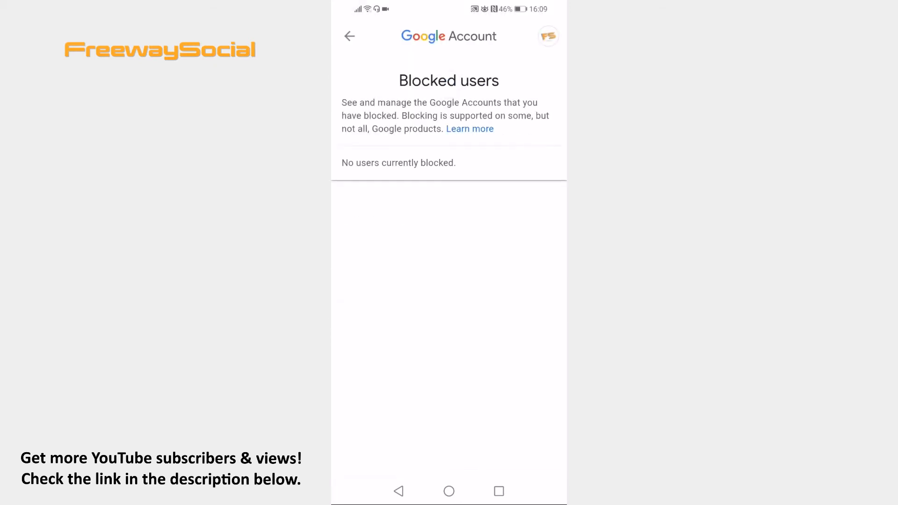